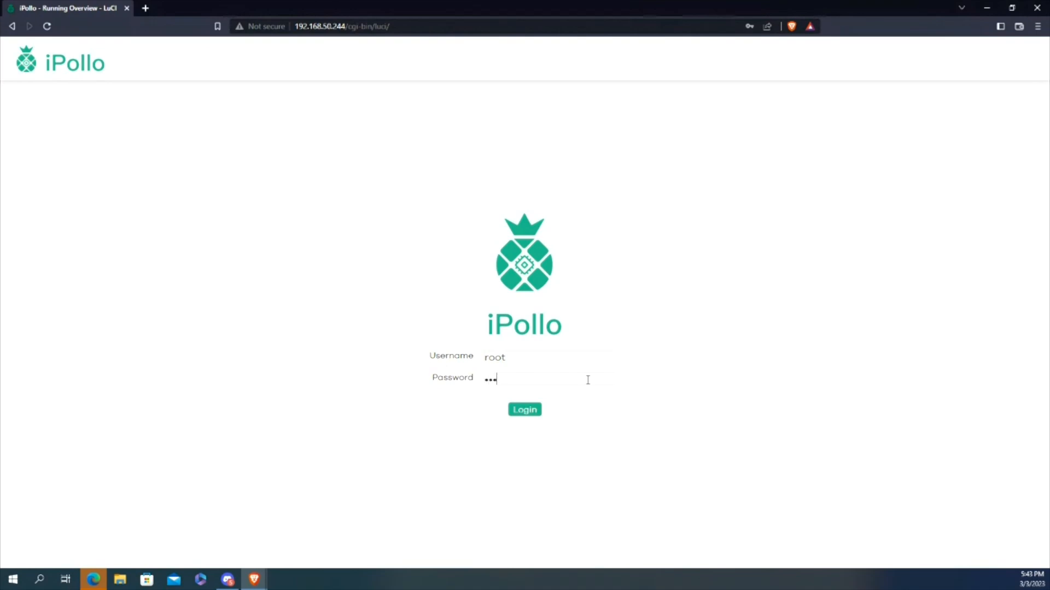
Log in as root and dismiss Brave's save-password popup to reach Running Overview
click(524, 409)
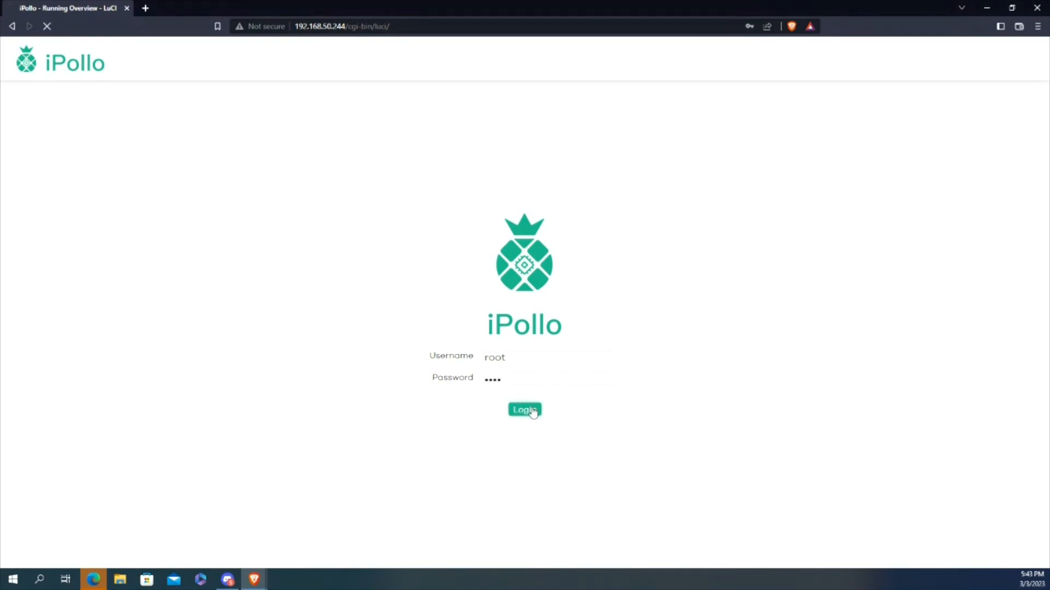
click(524, 409)
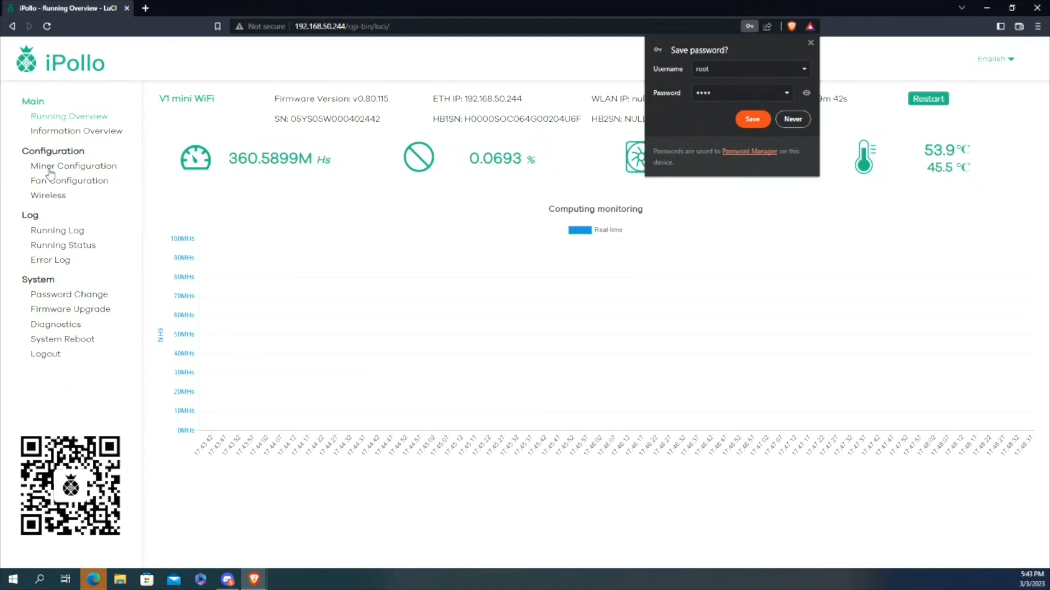
mouse_move(83, 131)
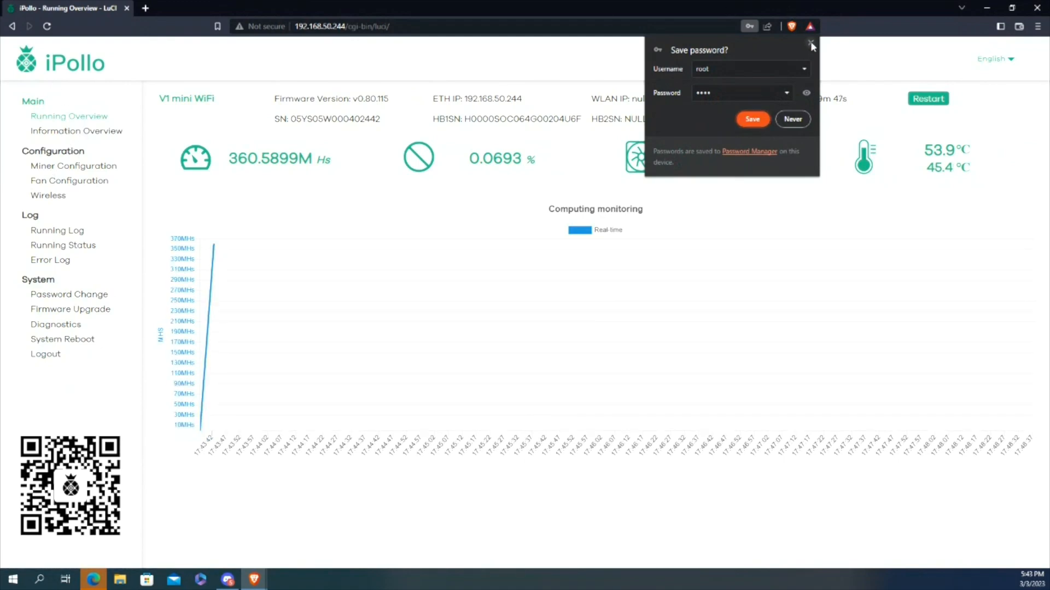
click(793, 118)
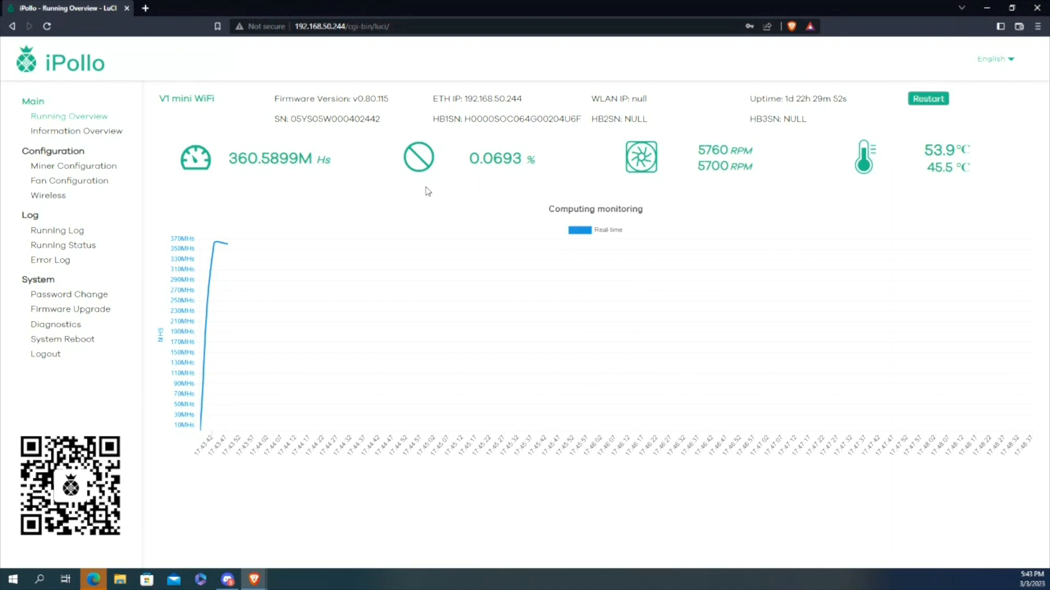
mouse_move(398, 195)
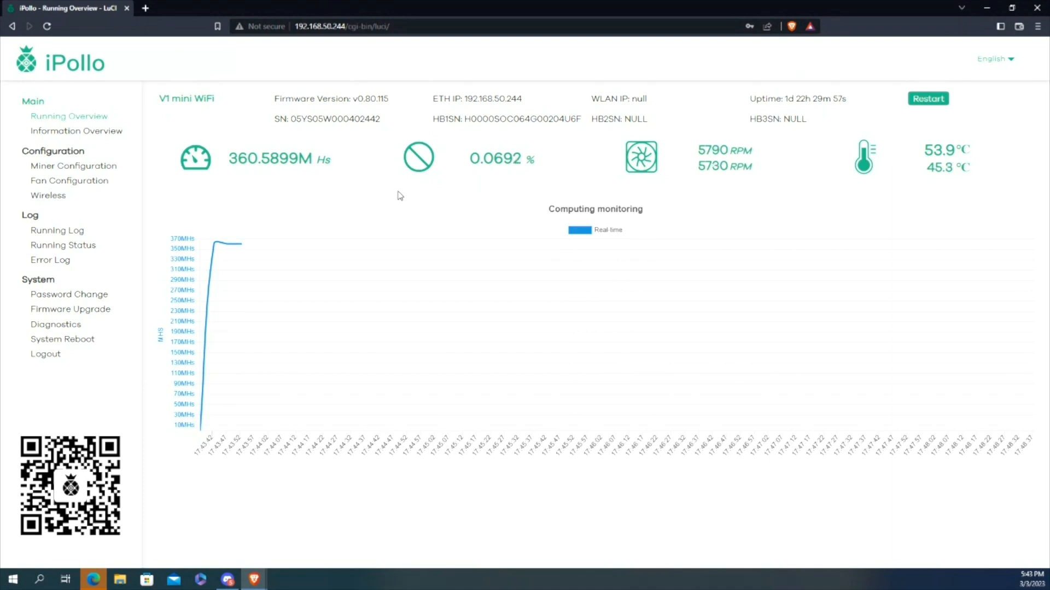
mouse_move(75, 131)
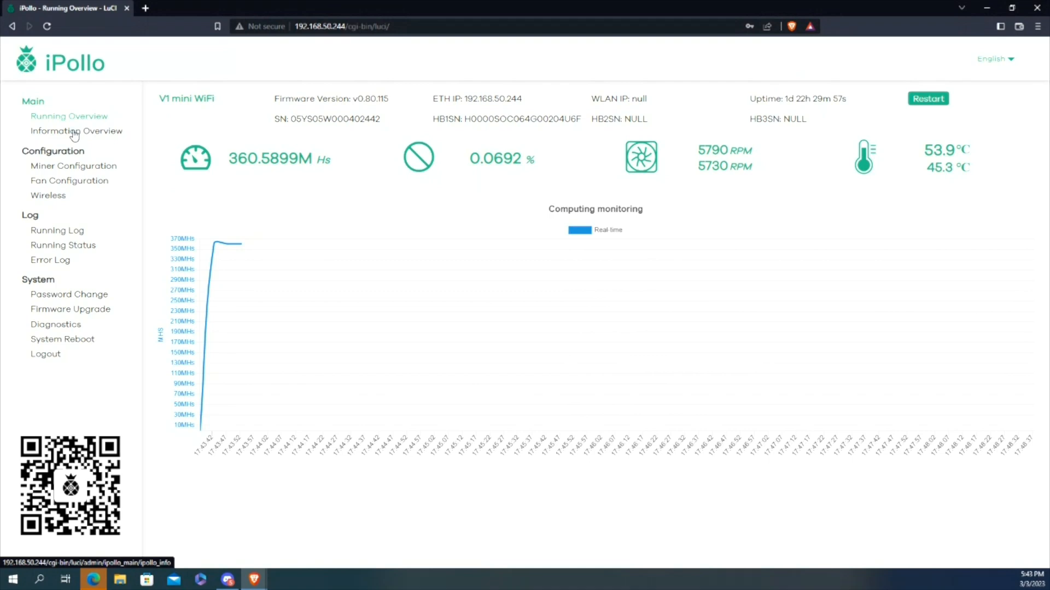
Show Miner Configuration with coin ETCHASH and Pool 1 on the ezil.me stratum URL
click(74, 165)
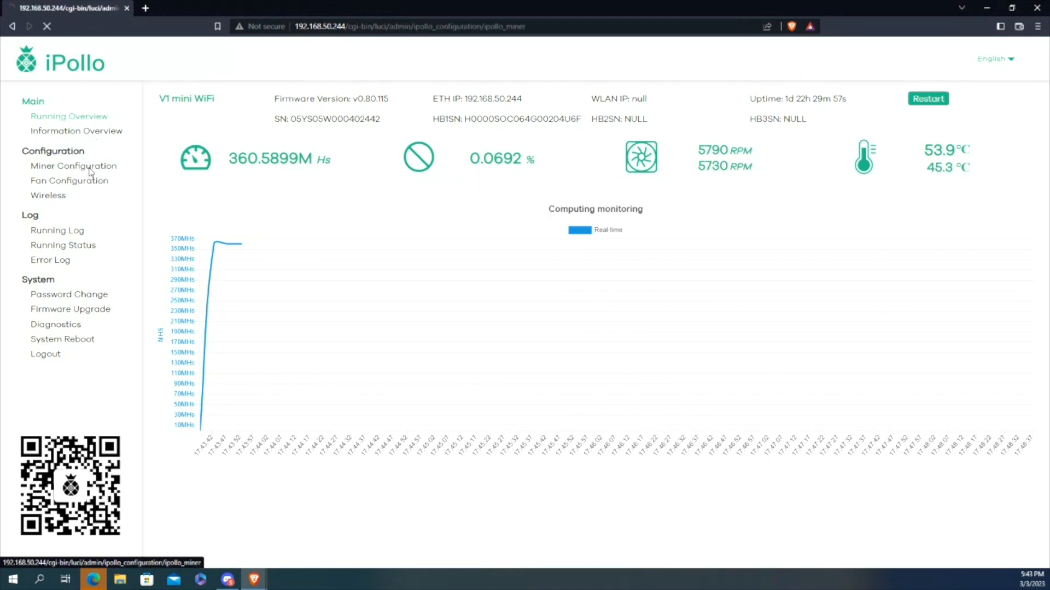
click(73, 165)
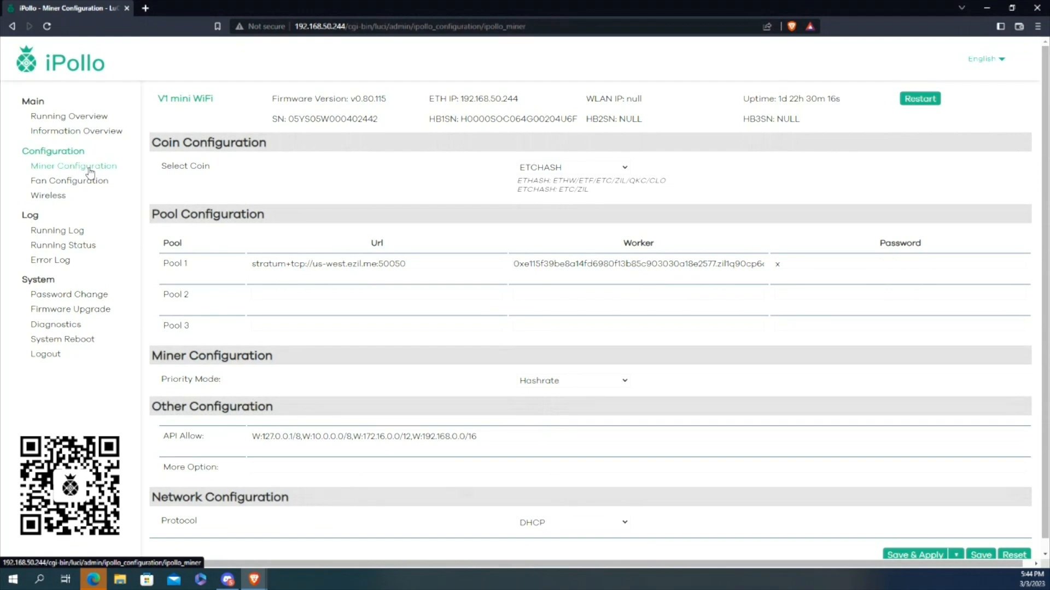
mouse_move(391, 339)
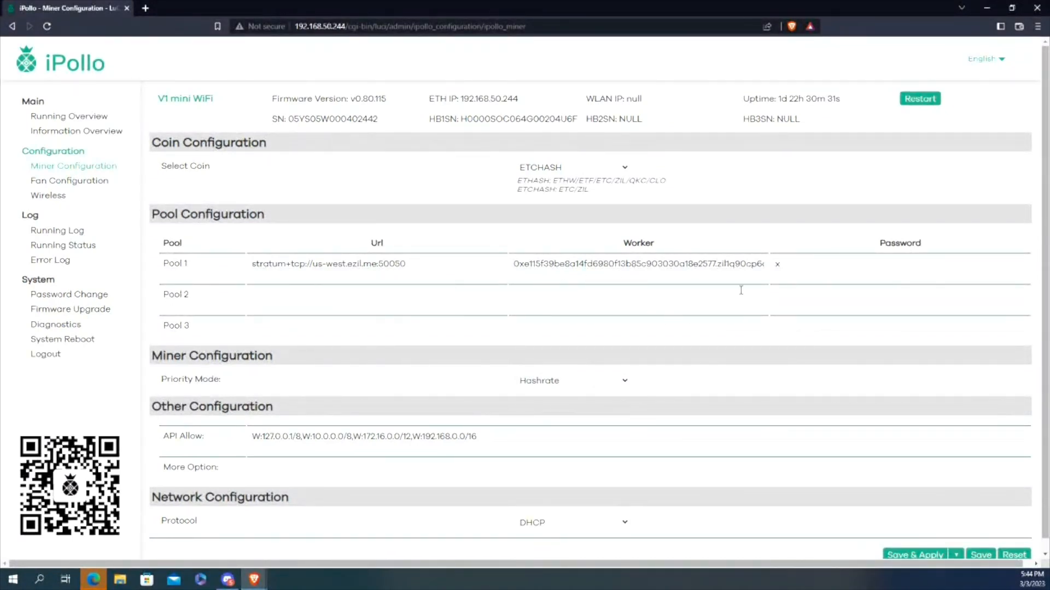
mouse_move(600, 289)
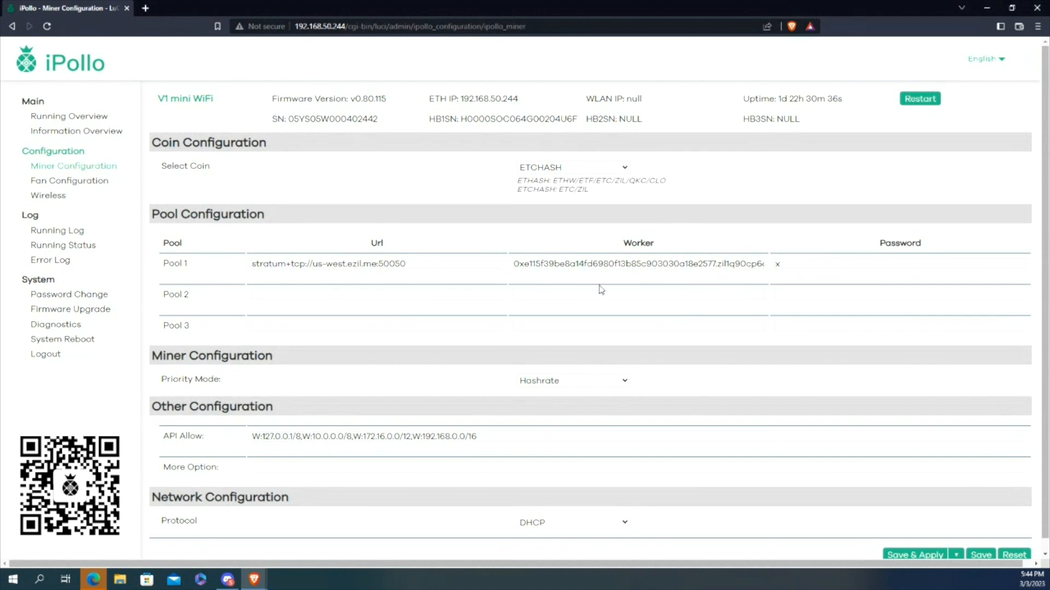
mouse_move(699, 275)
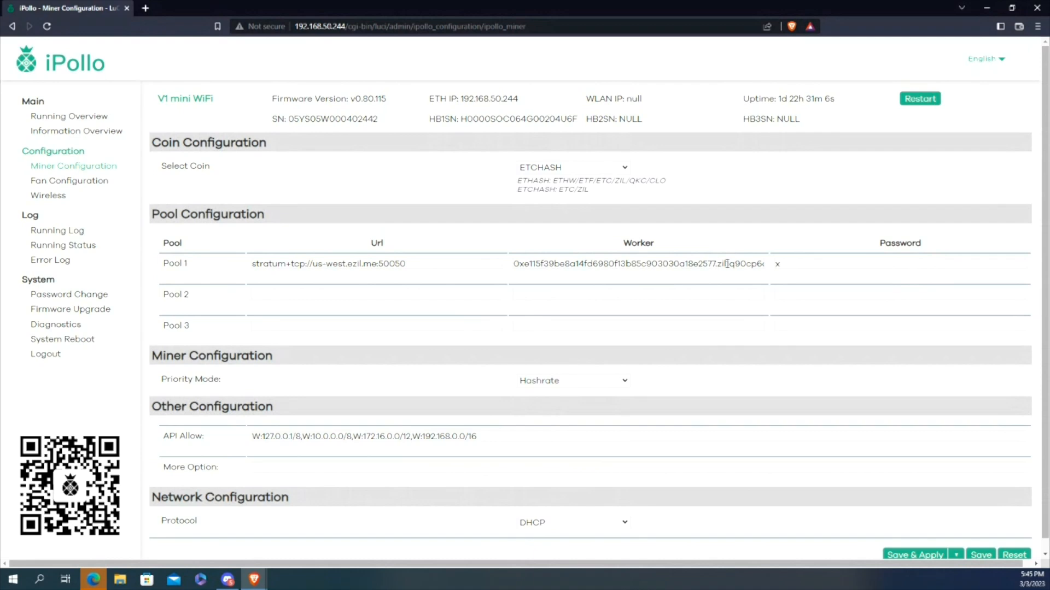
mouse_move(695, 306)
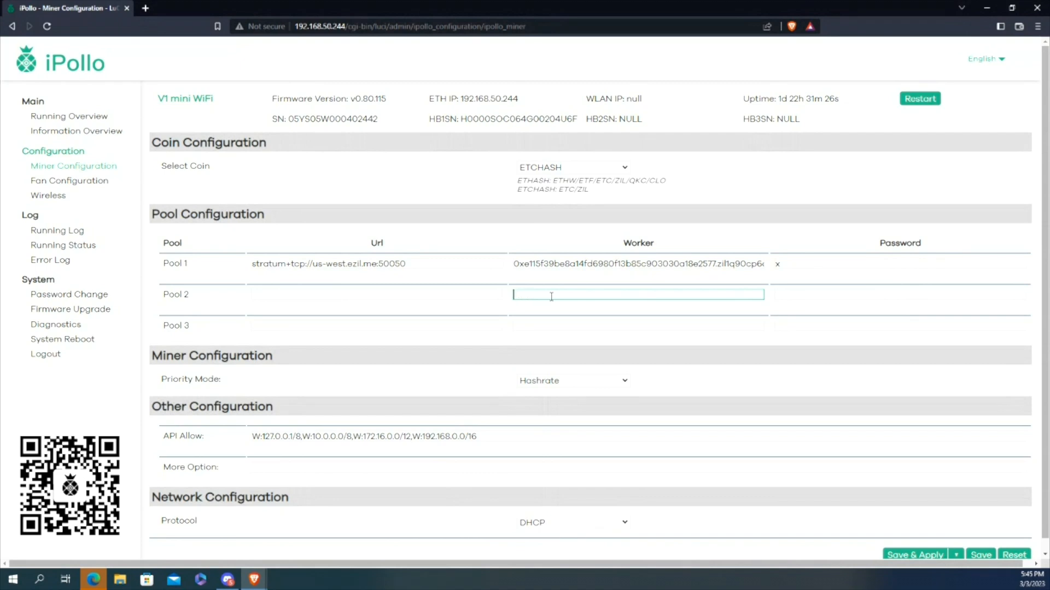
mouse_move(543, 316)
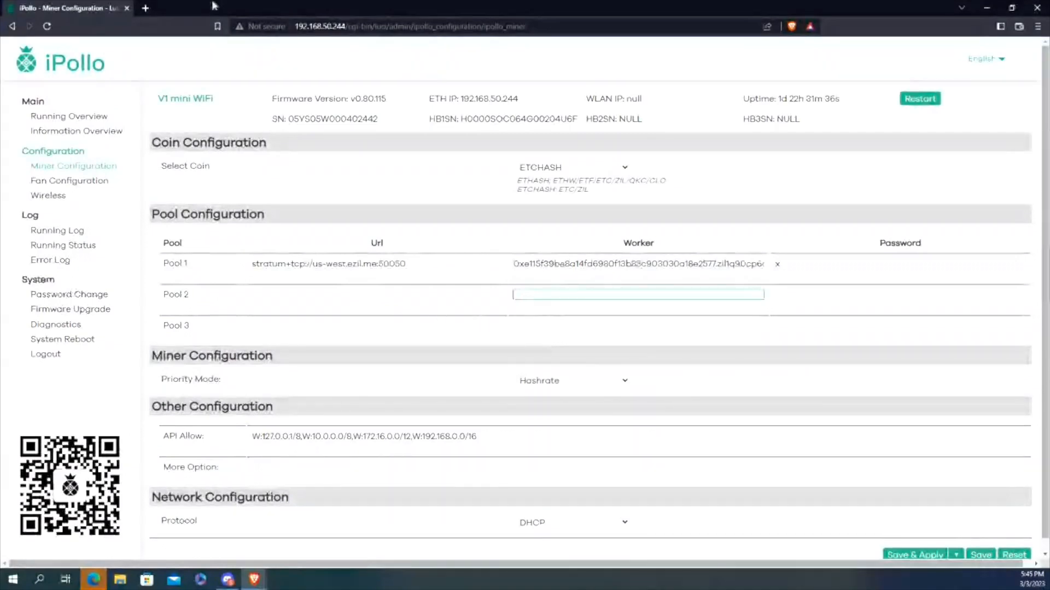
Load miningpoolstats.stream in a new Brave tab
click(146, 8)
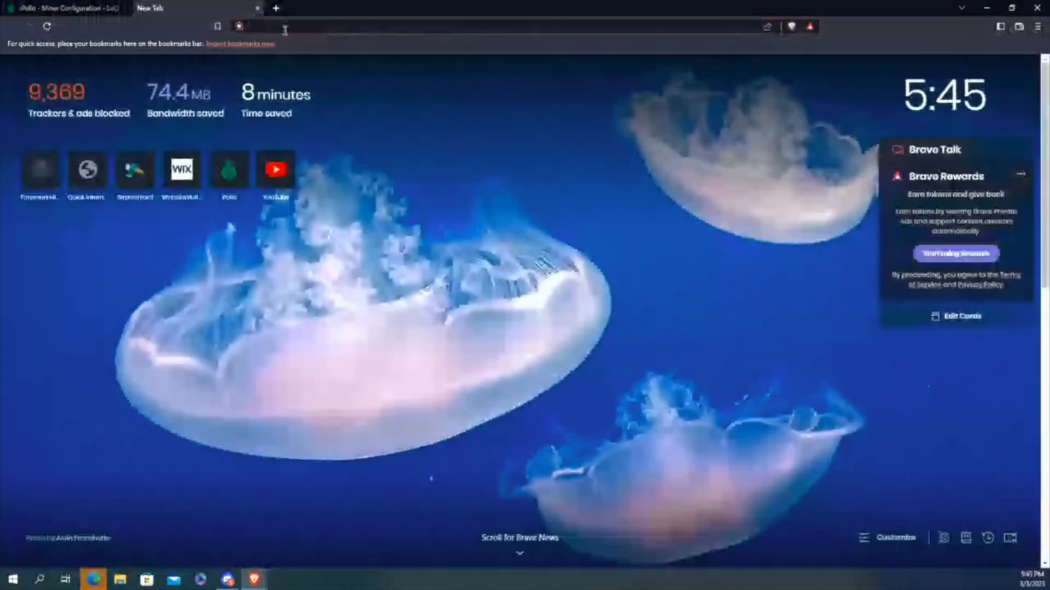
text(miningpoolstats.stream)
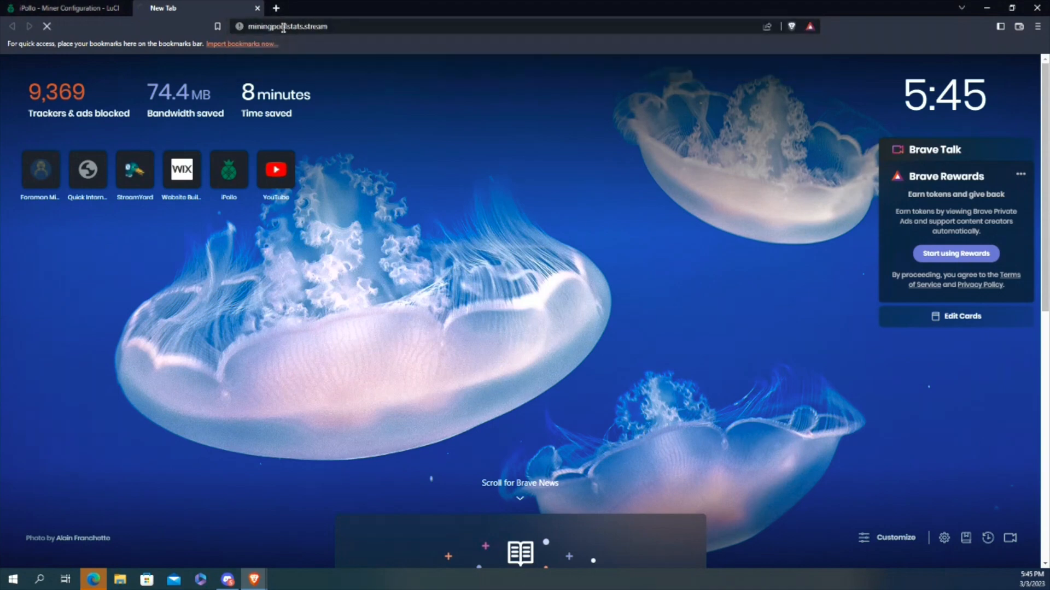
key(Return)
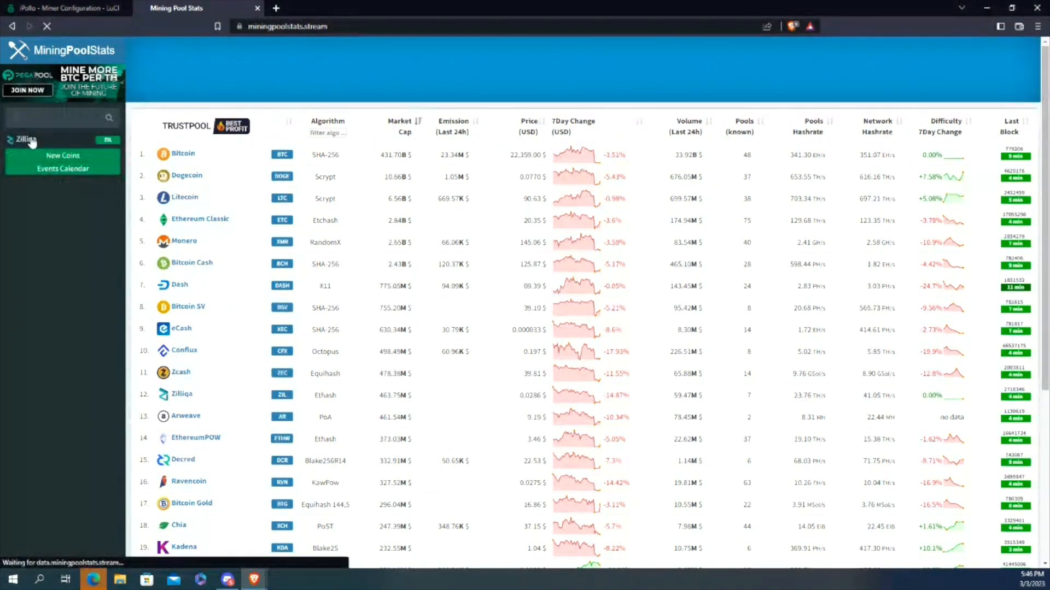
Show the Zilliqa (ZIL) Ethash pool list where ezil.me is listed
click(181, 394)
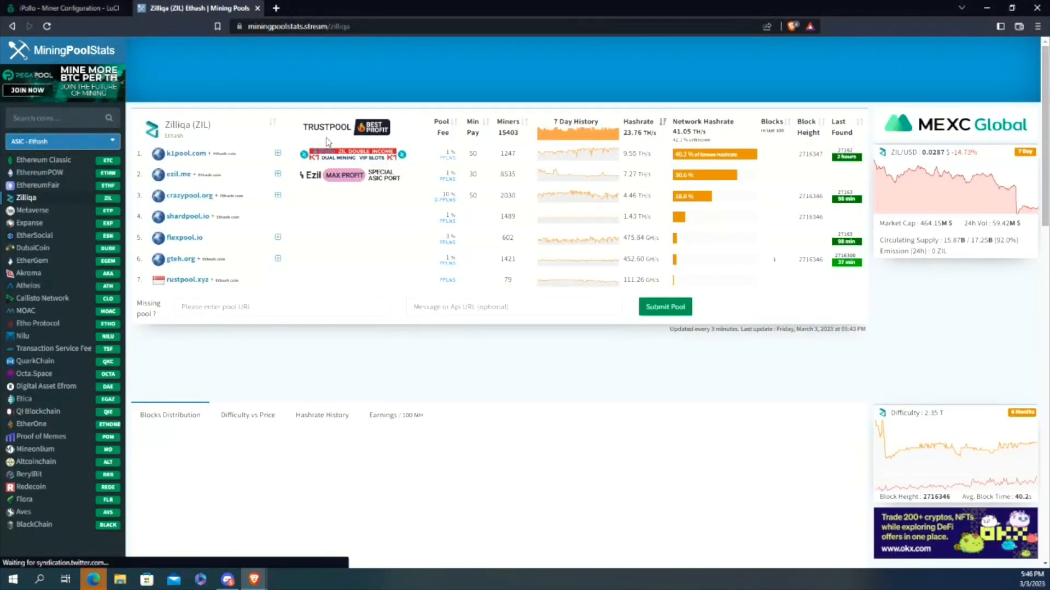
click(171, 415)
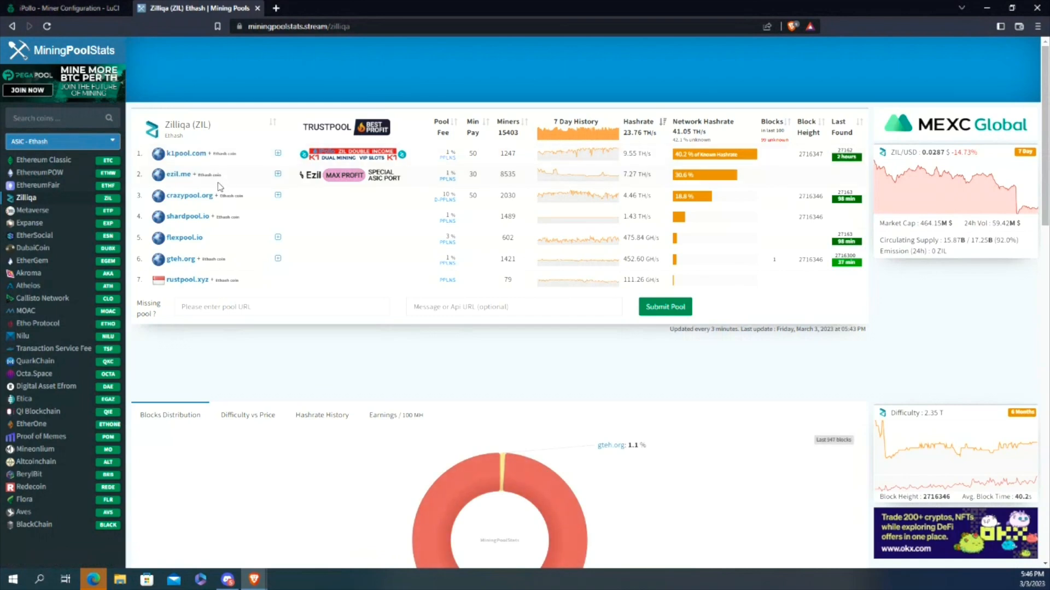
mouse_move(241, 228)
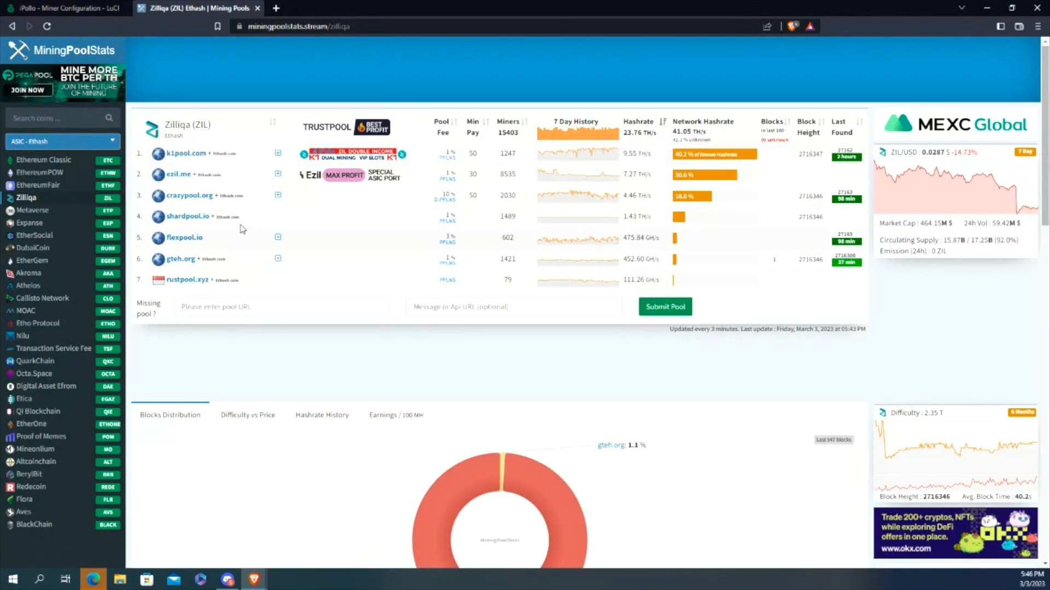
mouse_move(271, 154)
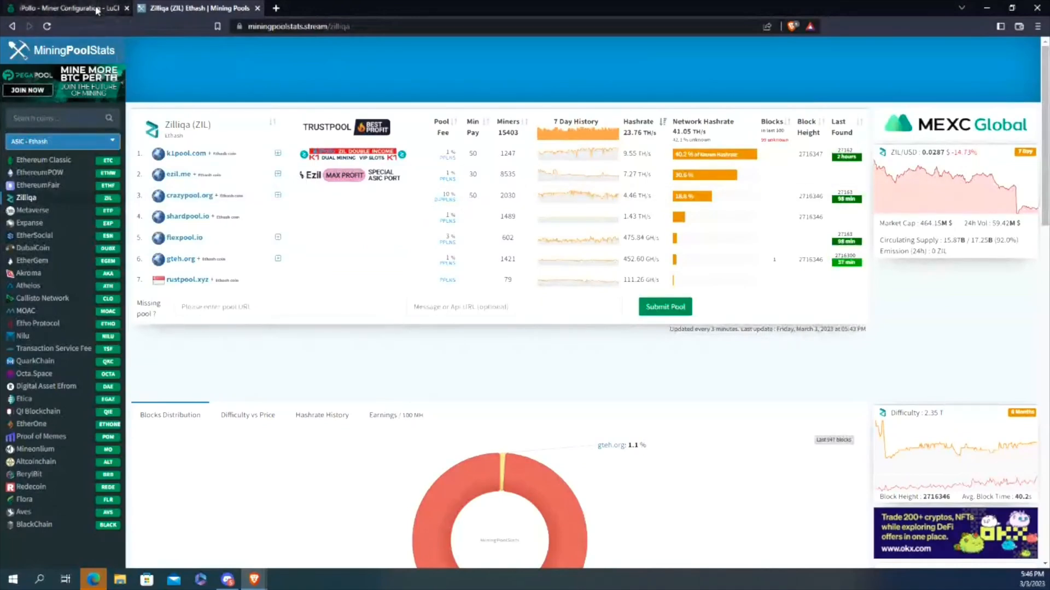
Switch back to the iPollo Miner Configuration tab with the ezil.me Pool 1 settings
click(63, 8)
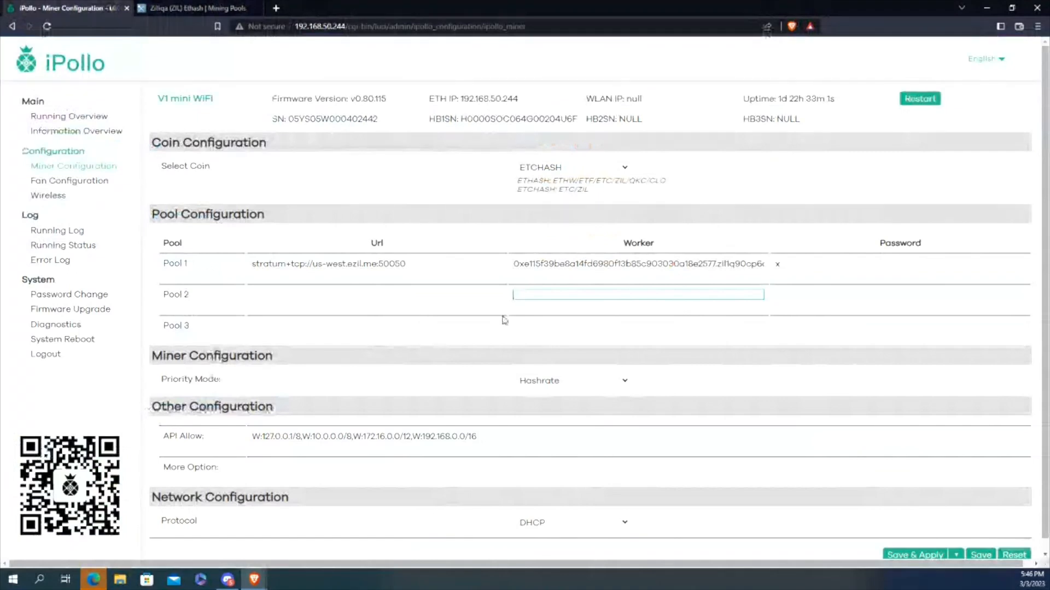
mouse_move(554, 342)
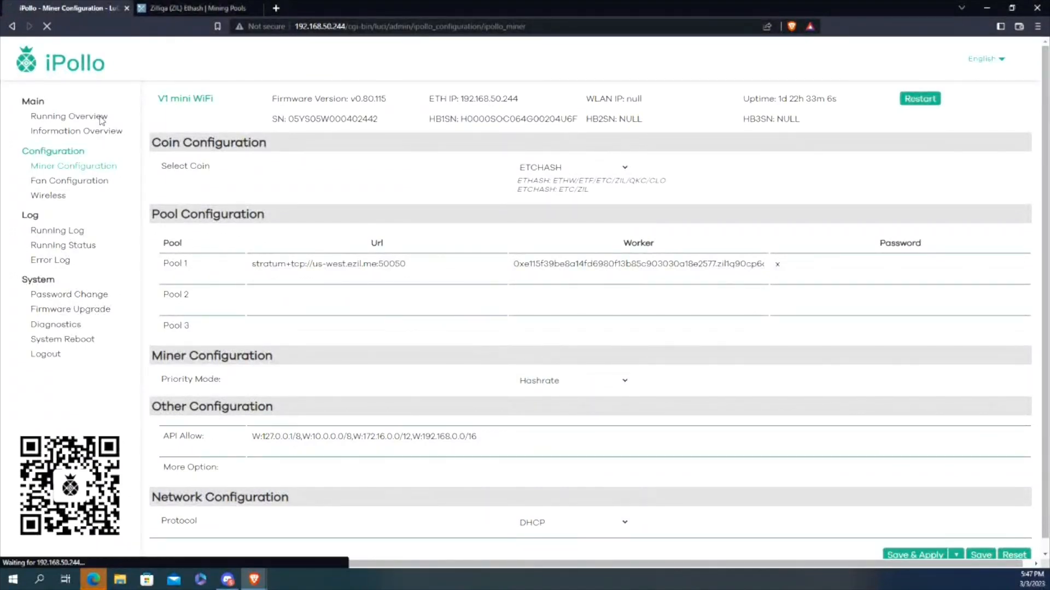
Return to Running Overview showing the hashrate chart, fan speeds and temperatures
click(67, 116)
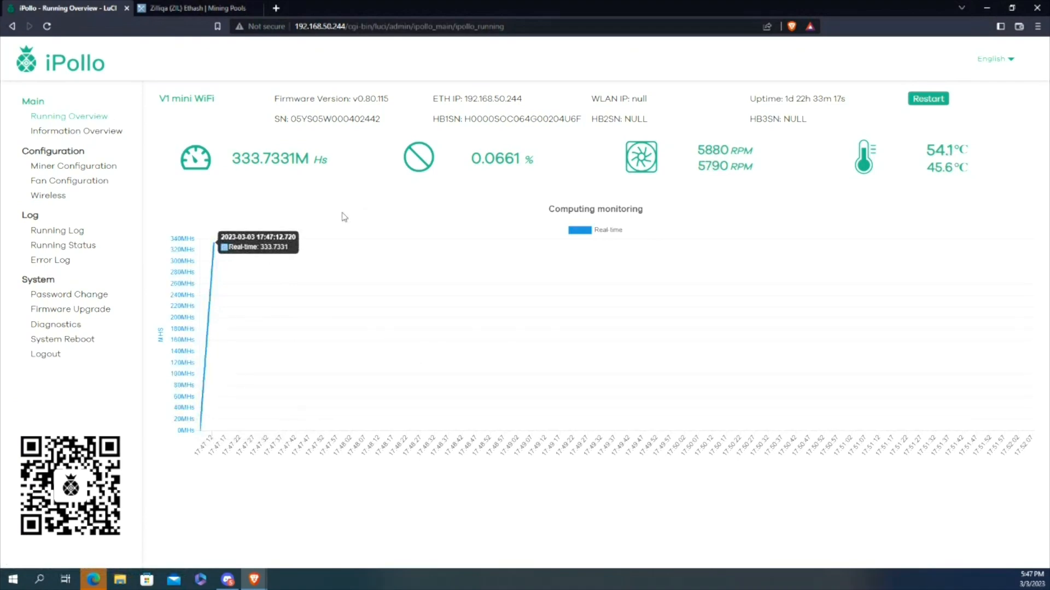
mouse_move(234, 177)
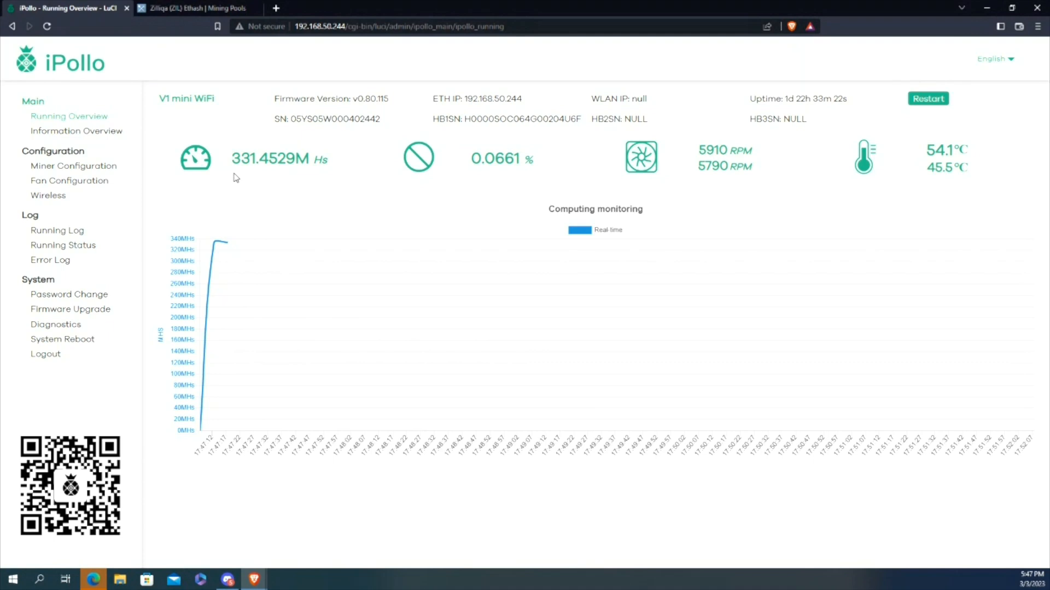
mouse_move(237, 169)
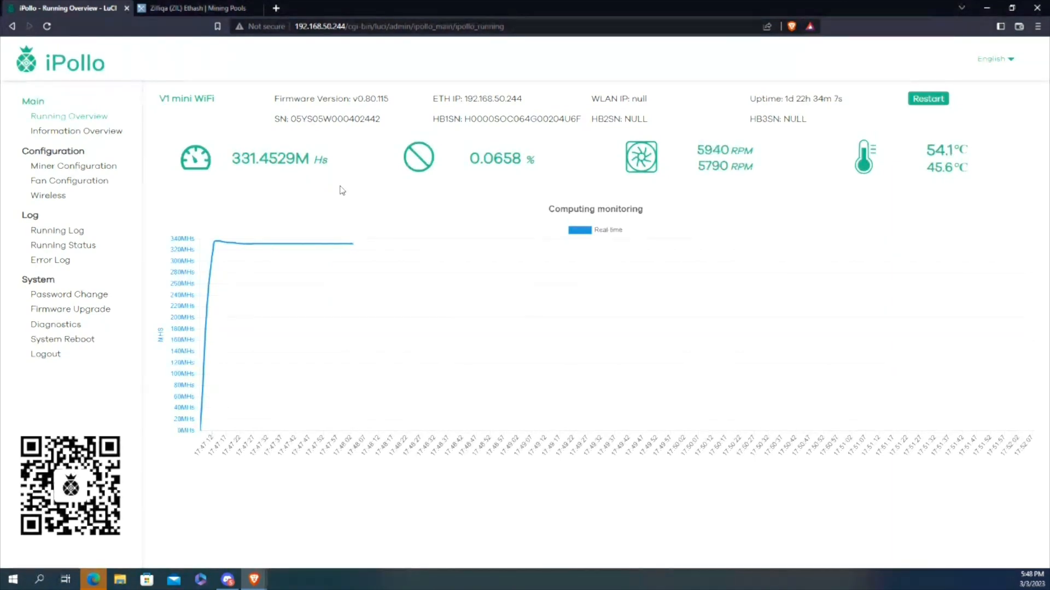
mouse_move(591, 92)
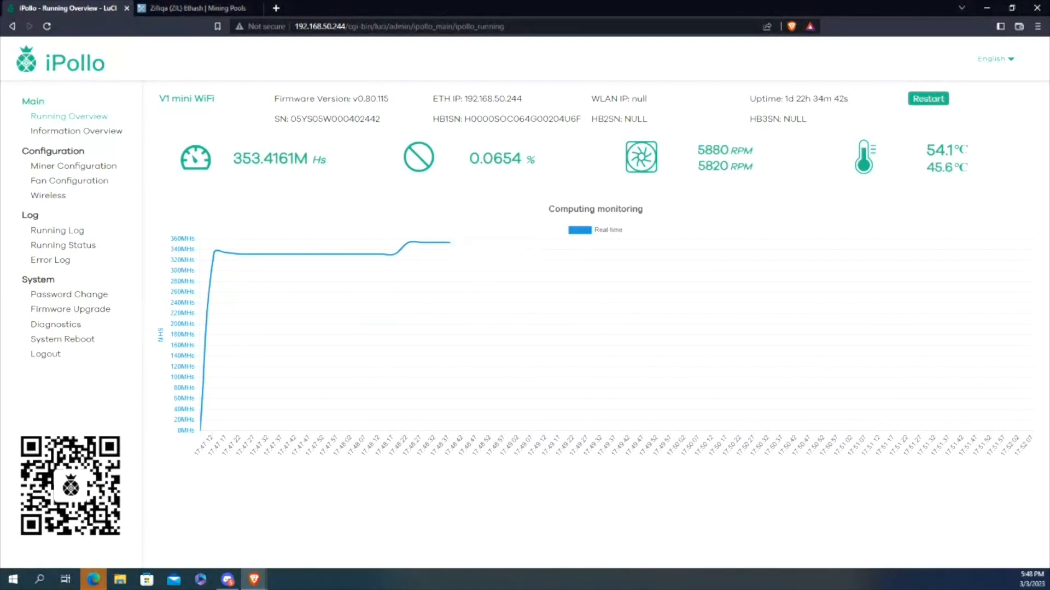
mouse_move(552, 550)
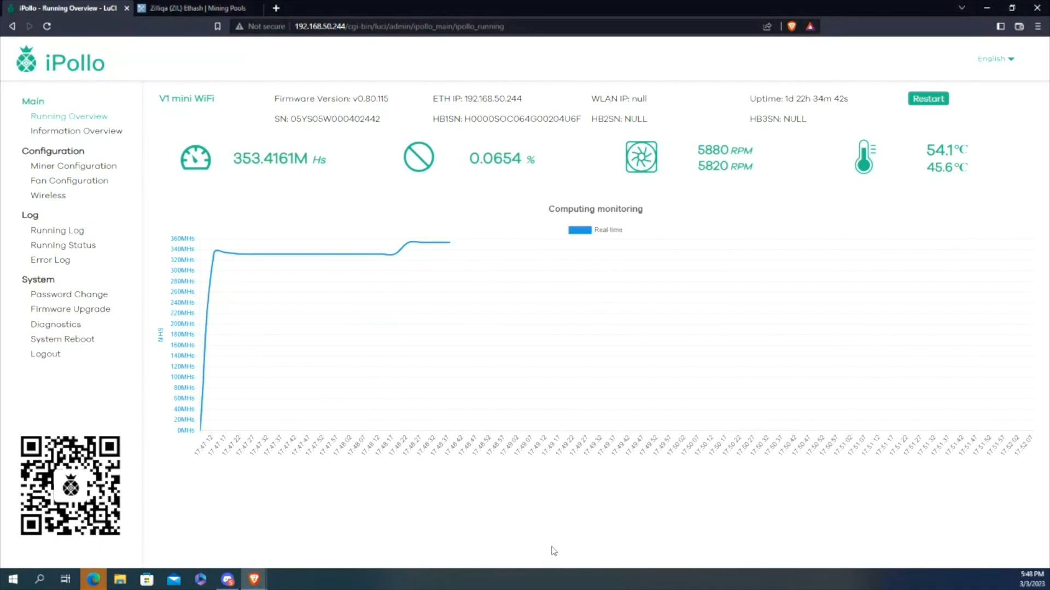